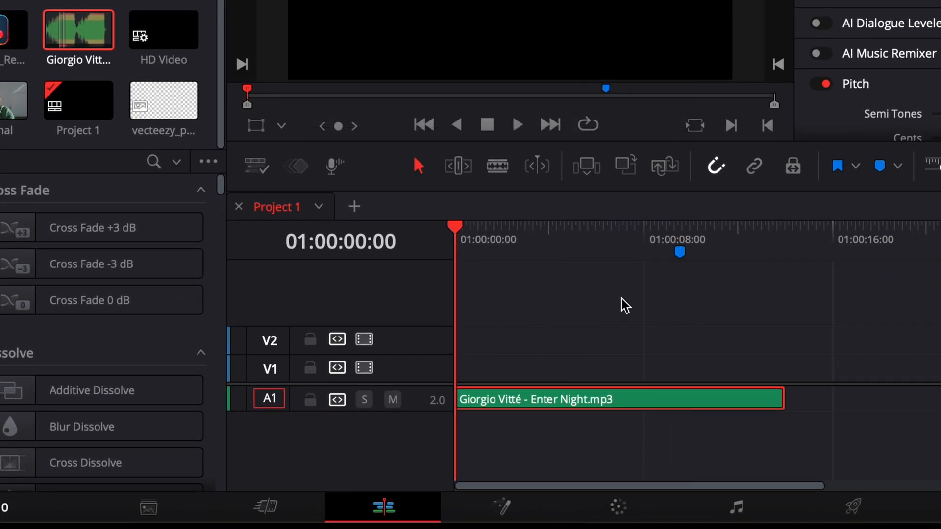
mouse_move(650, 320)
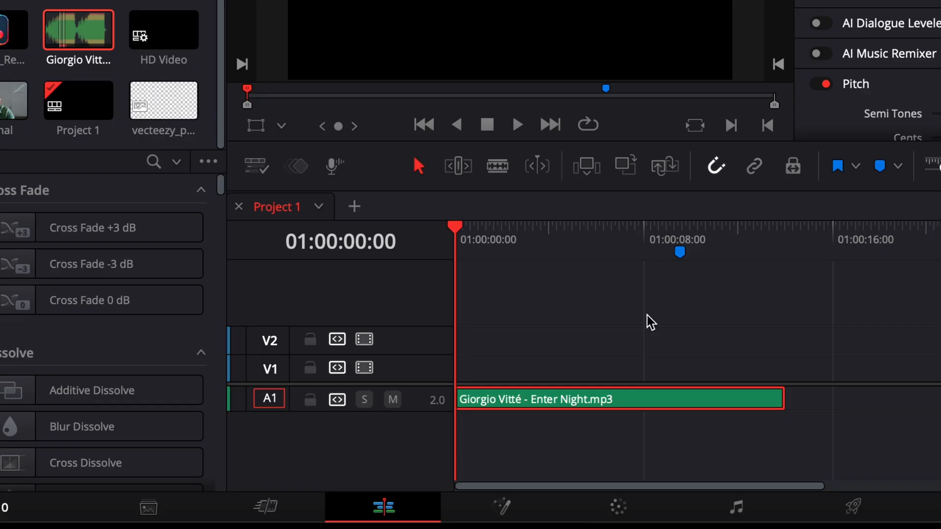
mouse_move(729, 244)
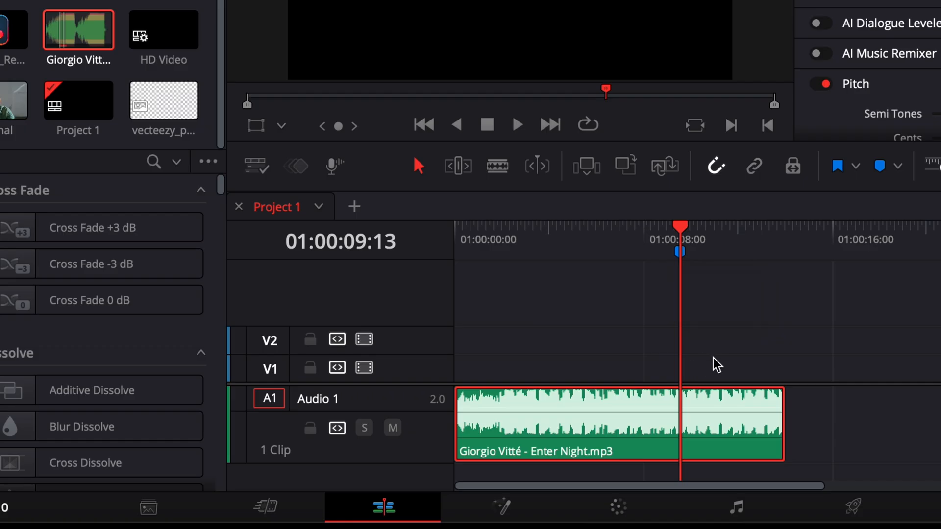
Zoom the timeline in around the playhead at 01:00:08:22 near the Enter Night clip end.
key(cmd+b)
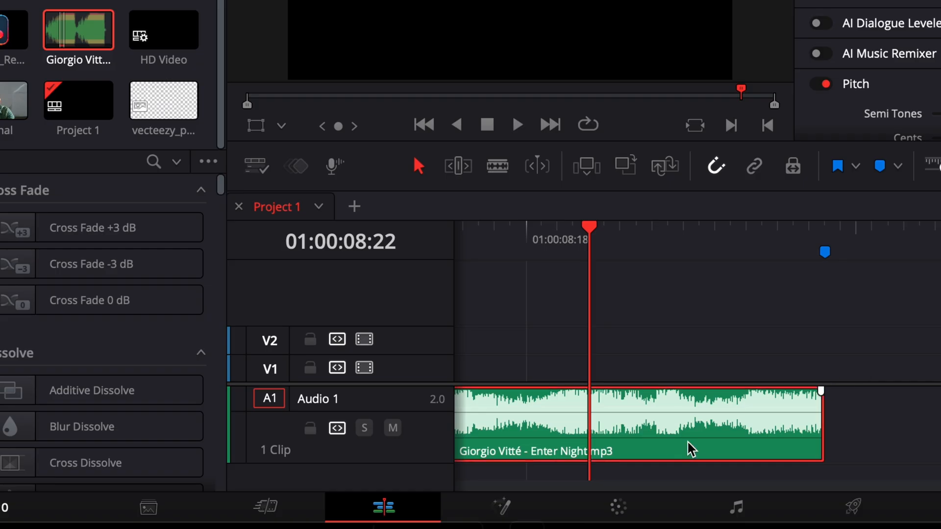
Blade the Enter Night clip at 01:00:08:22, copying its tail onto Audio 2.
key(cmd+b)
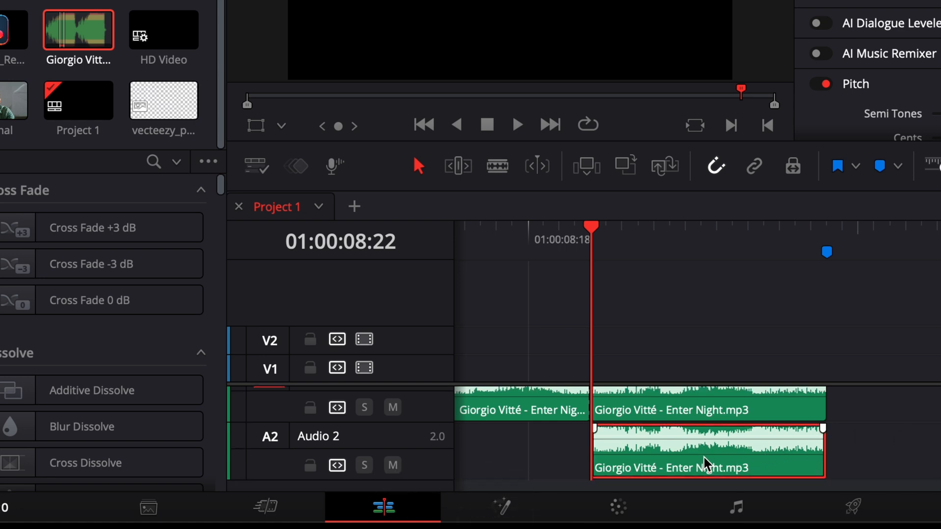
Make the Audio 2 clip a compound clip named Compound Clip 2.
right_click(707, 463)
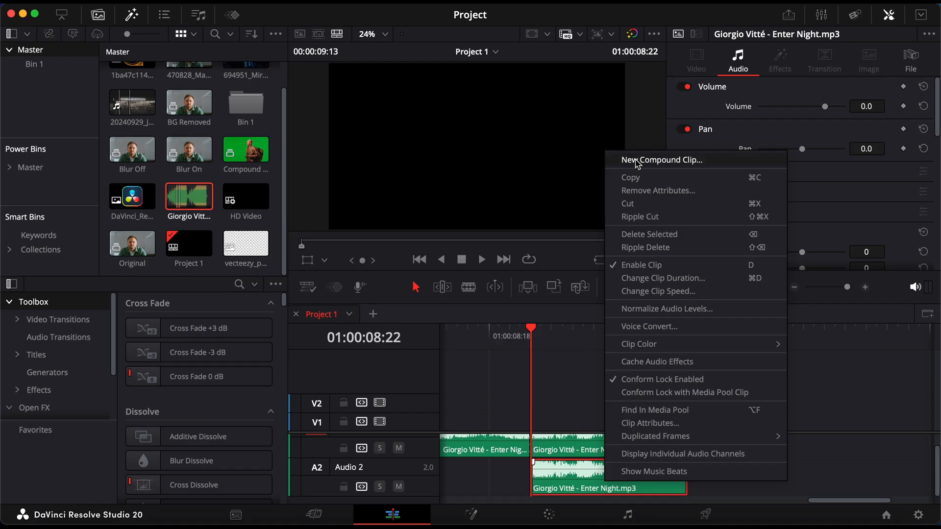
click(662, 160)
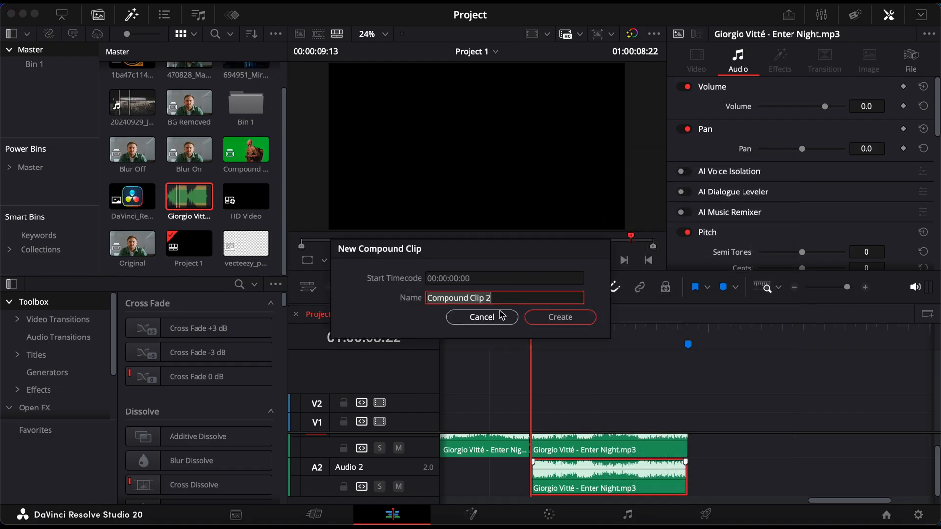
click(560, 317)
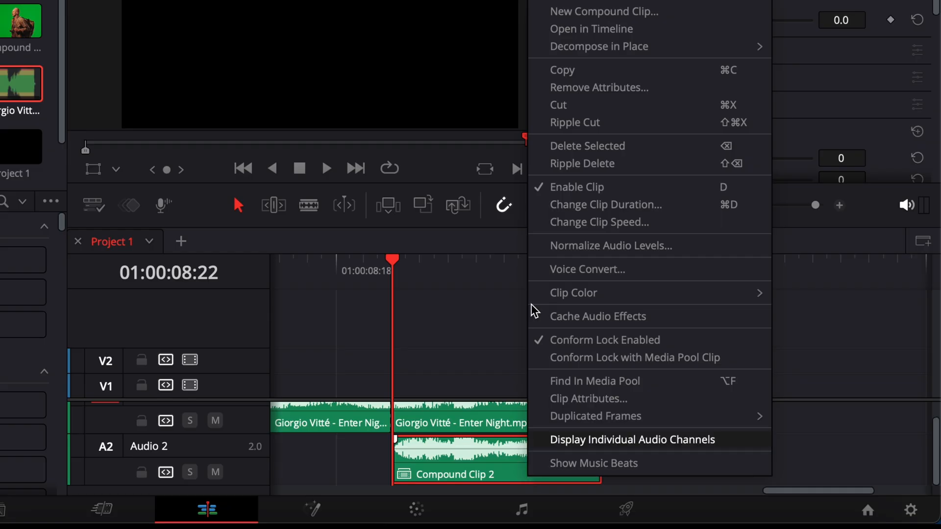
Open Compound Clip 2 in its own timeline, then extend it past the Audio 1 music end.
click(590, 29)
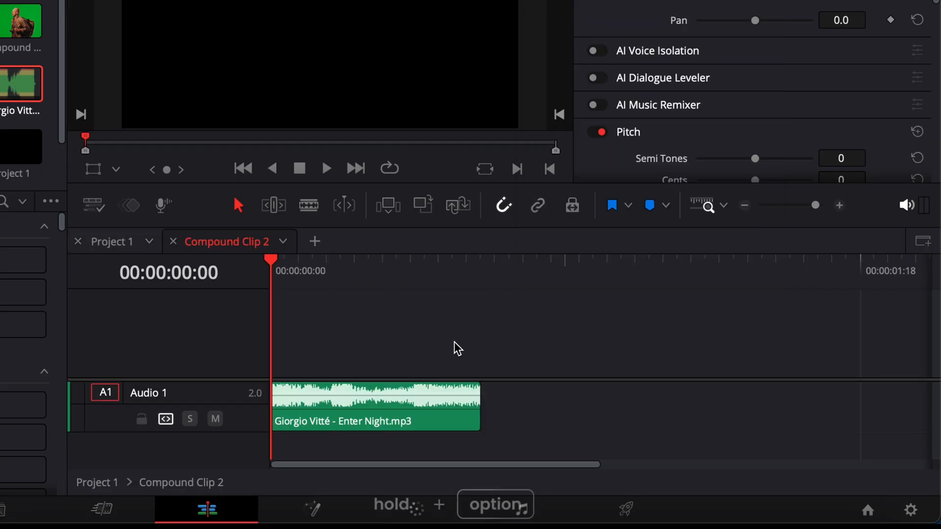
click(395, 411)
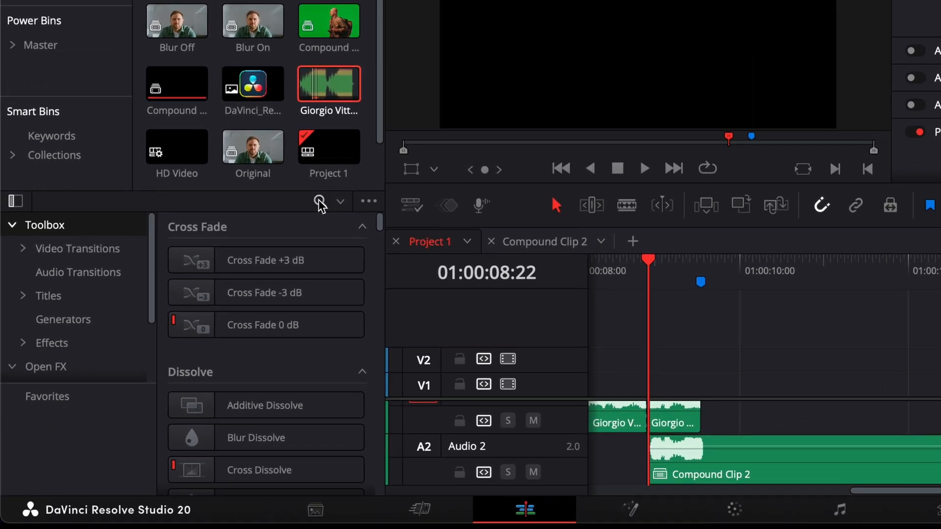
Search the effects library for 'reve' to list Fairlight FX Reverb.
text(reve)
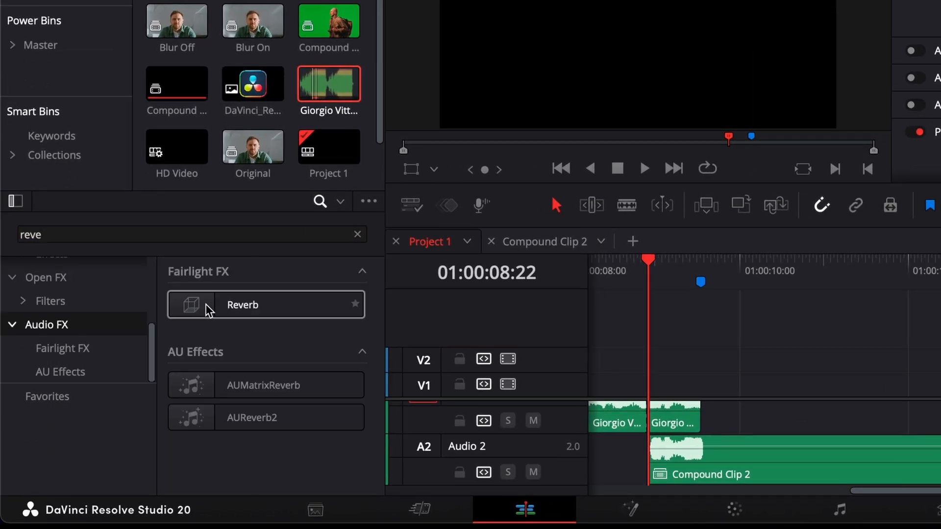